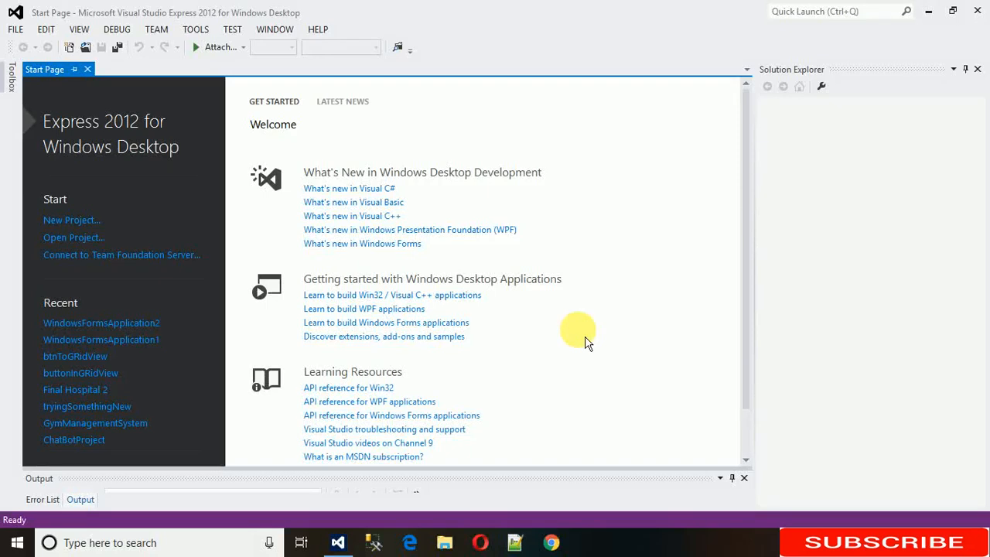
mouse_move(56, 48)
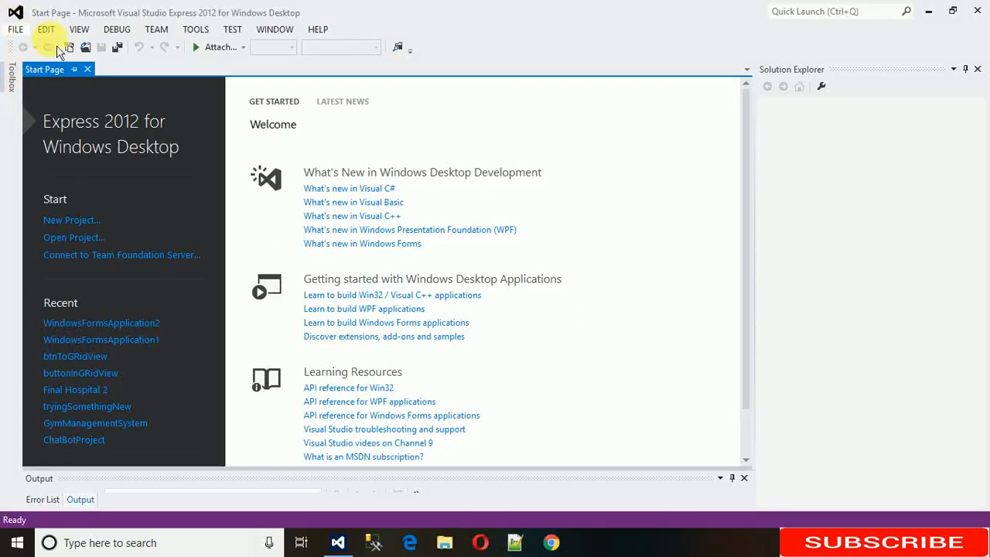
mouse_move(464, 93)
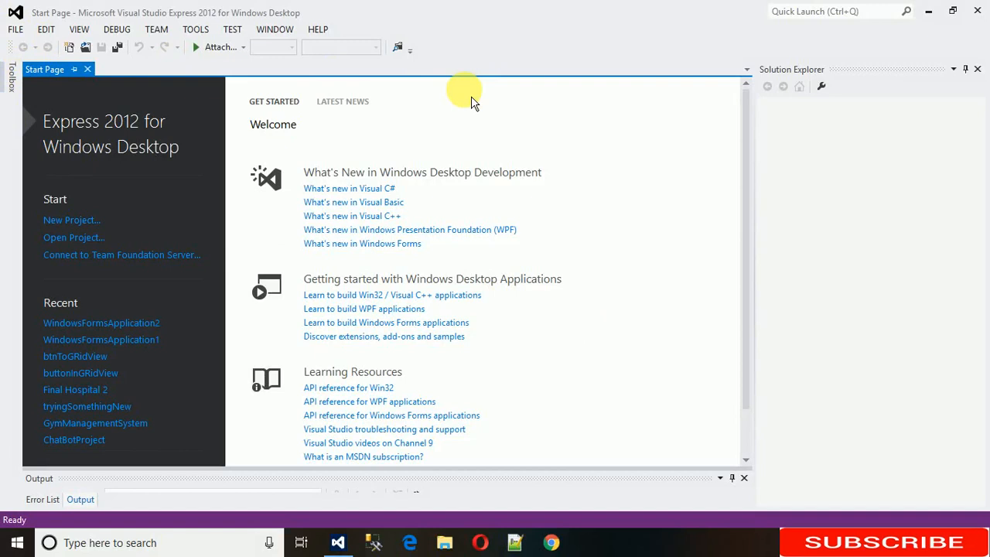
Step: Open the FILE menu from the Visual Studio Start Page
click(15, 29)
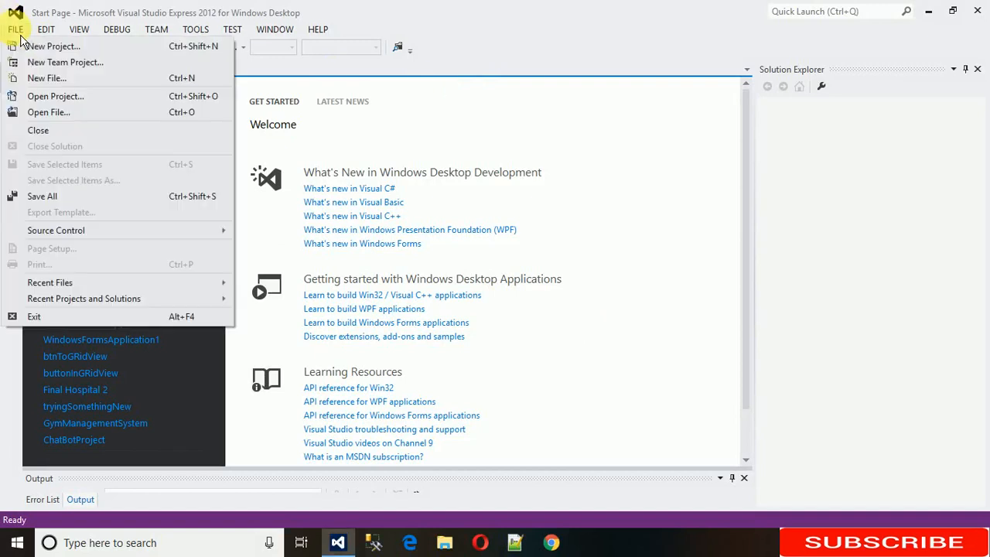
Step: Create a C# Windows Forms Application named WindowsFormsApplication3 via New Project
click(52, 45)
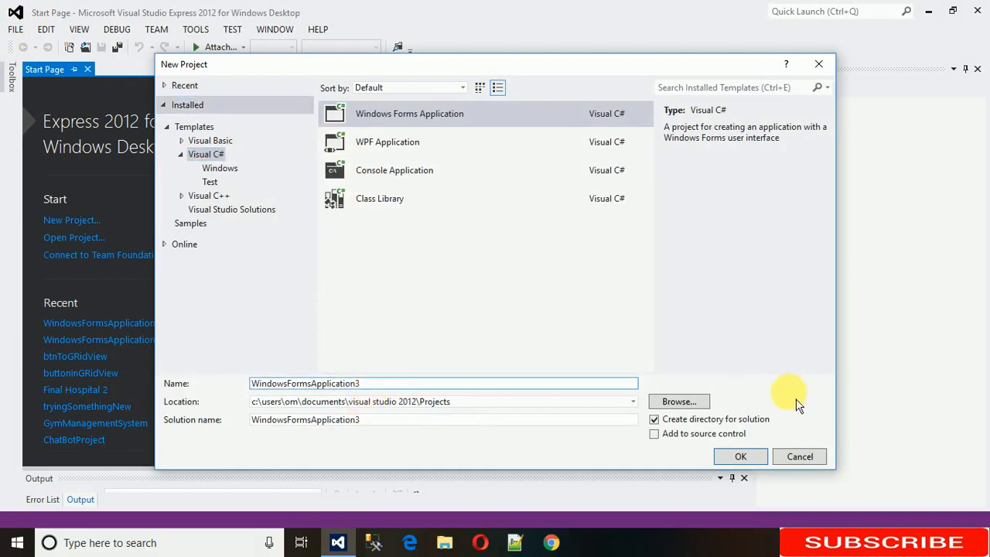
click(740, 457)
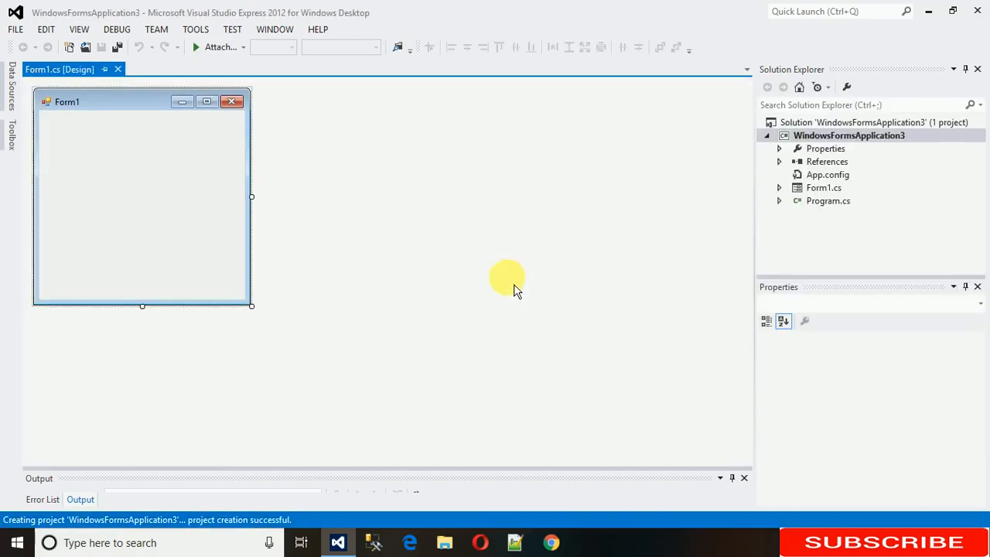
Step: Enlarge Form1 to 473 by 338 and add a Button from the Toolbox
click(142, 194)
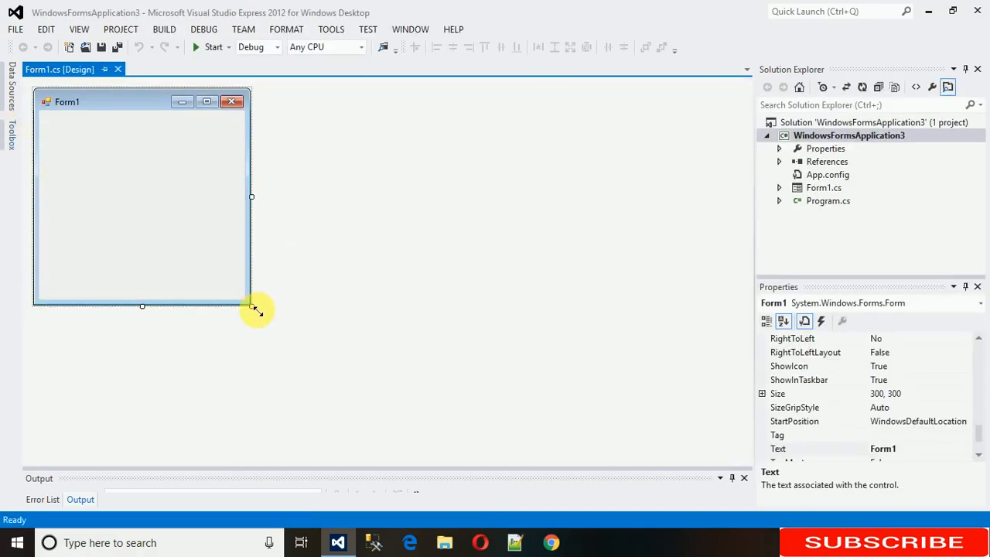
drag(251, 306, 376, 333)
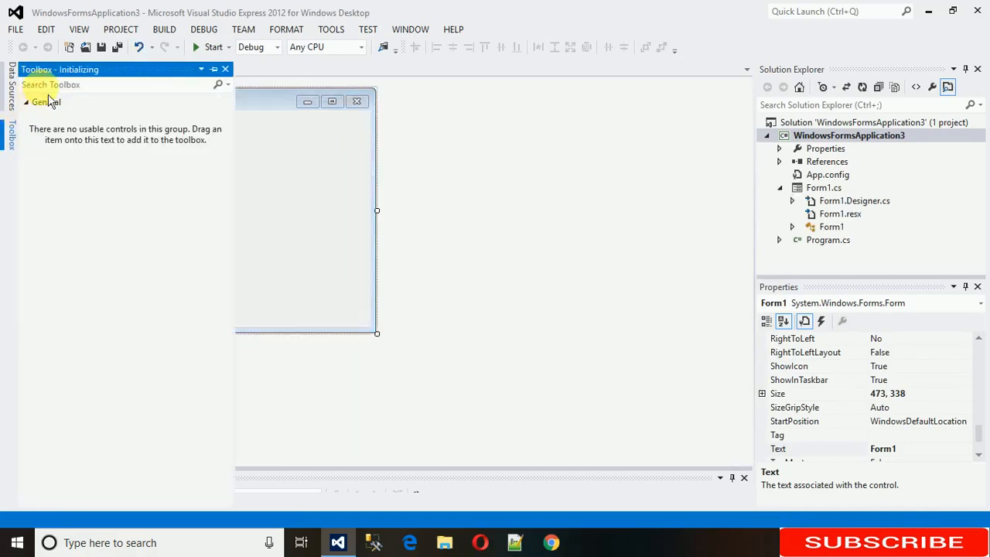
text(but)
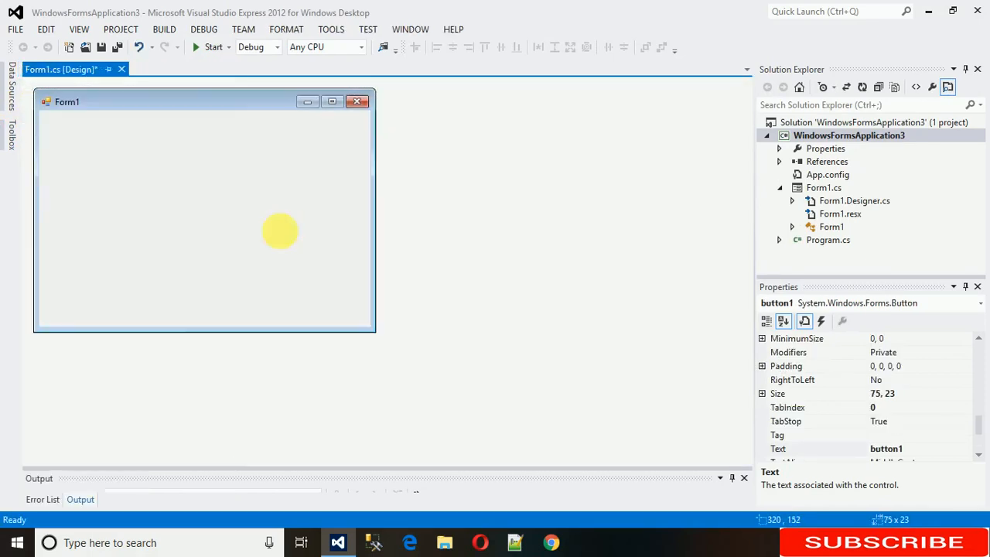
Step: Set button1's Text property to EXIT through its Properties window
right_click(194, 230)
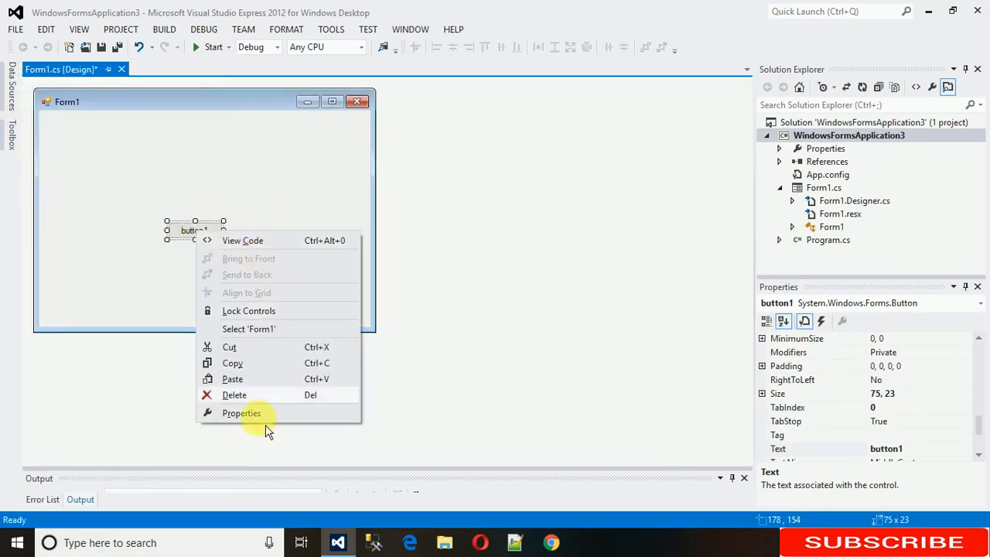
click(241, 412)
text(E)
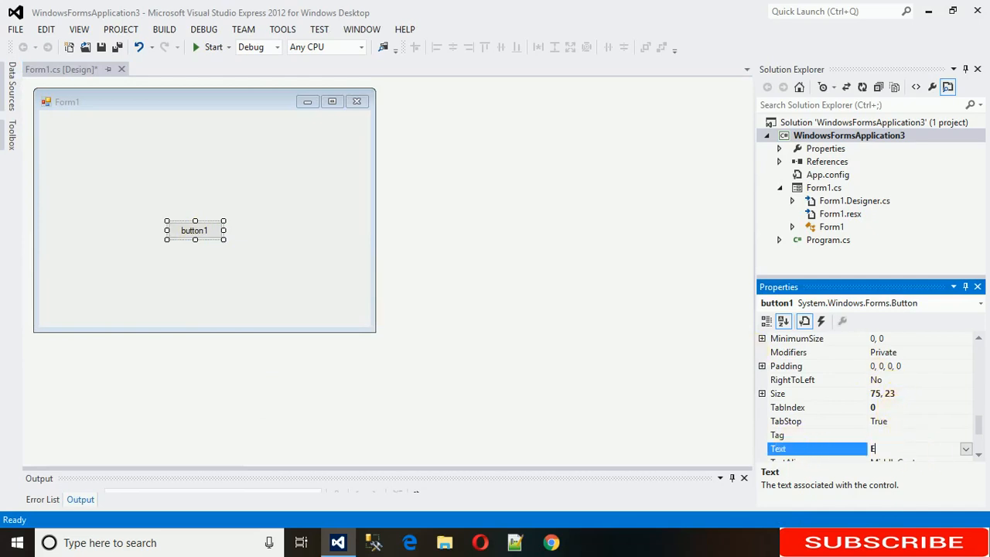
text(XIT)
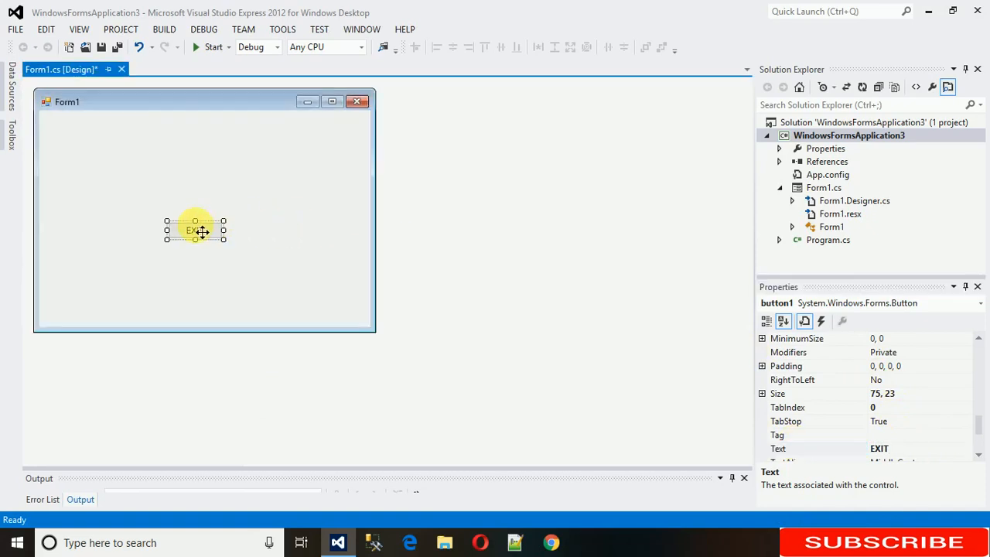
Step: Enlarge the EXIT button and move it near the form centre
drag(225, 238, 250, 246)
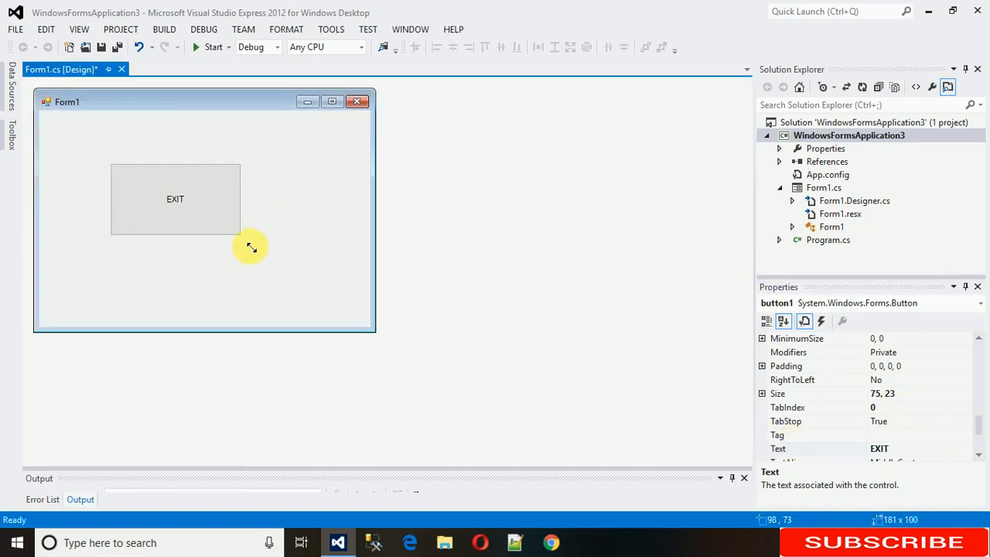
drag(249, 246, 203, 207)
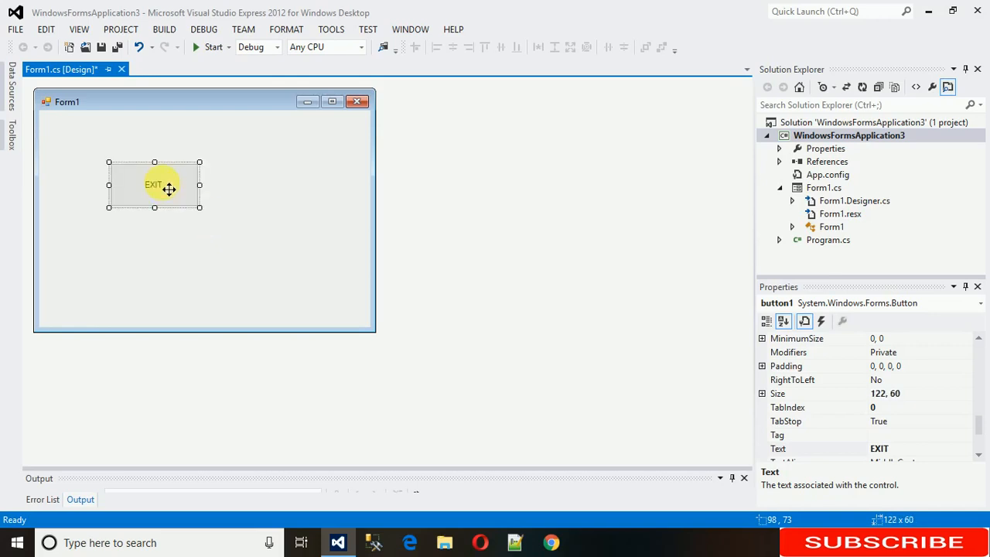
drag(154, 184, 196, 207)
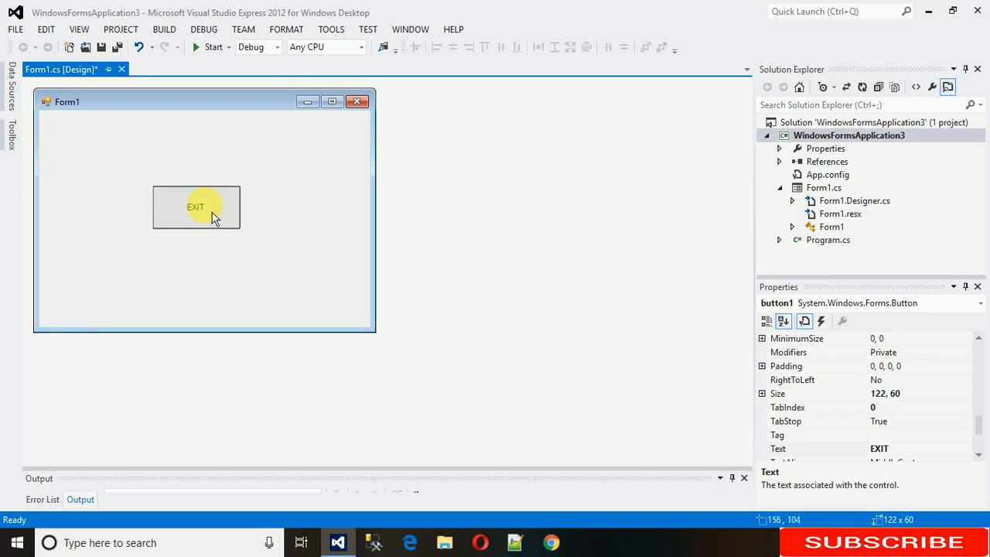
Step: Generate the empty button1_Click handler and return to Form1.cs [Design]
click(310, 287)
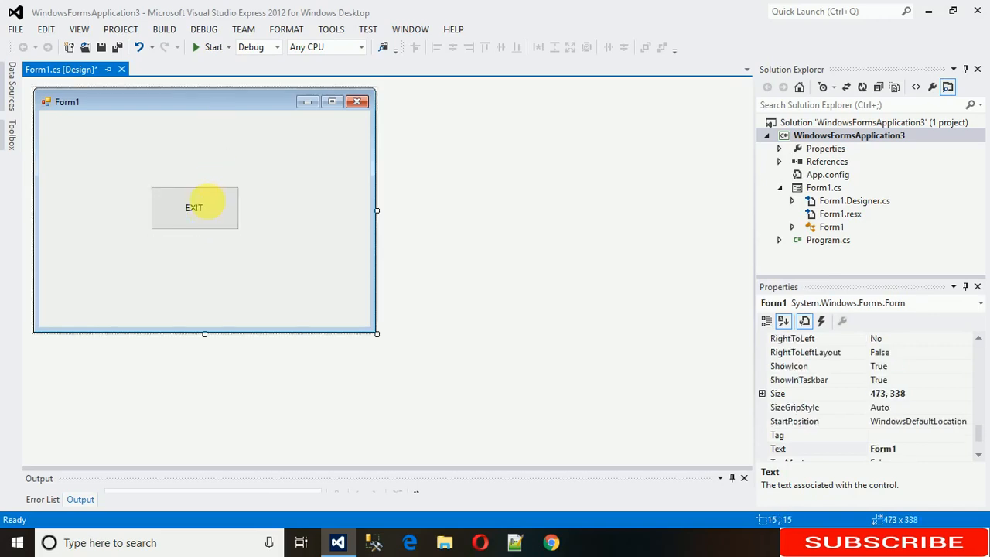
click(194, 207)
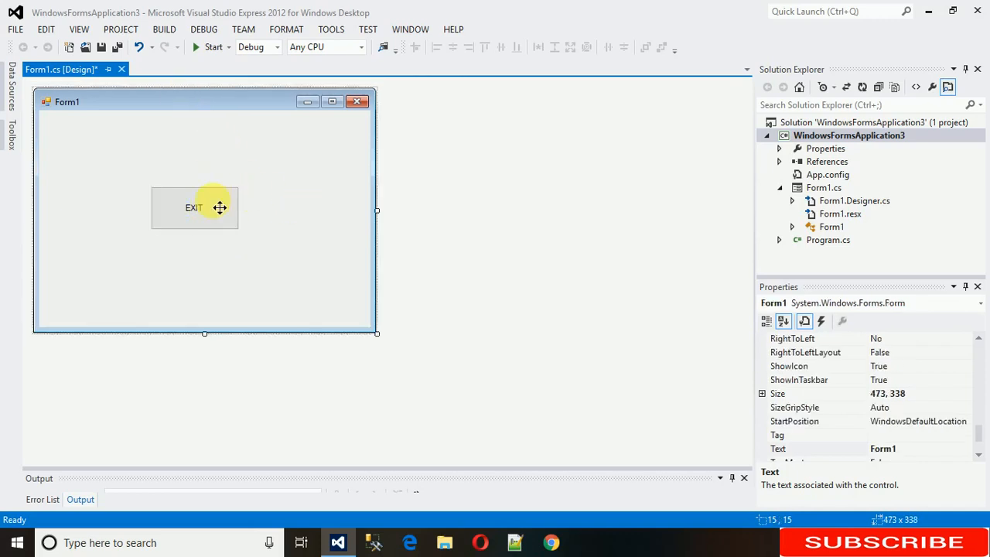
click(193, 208)
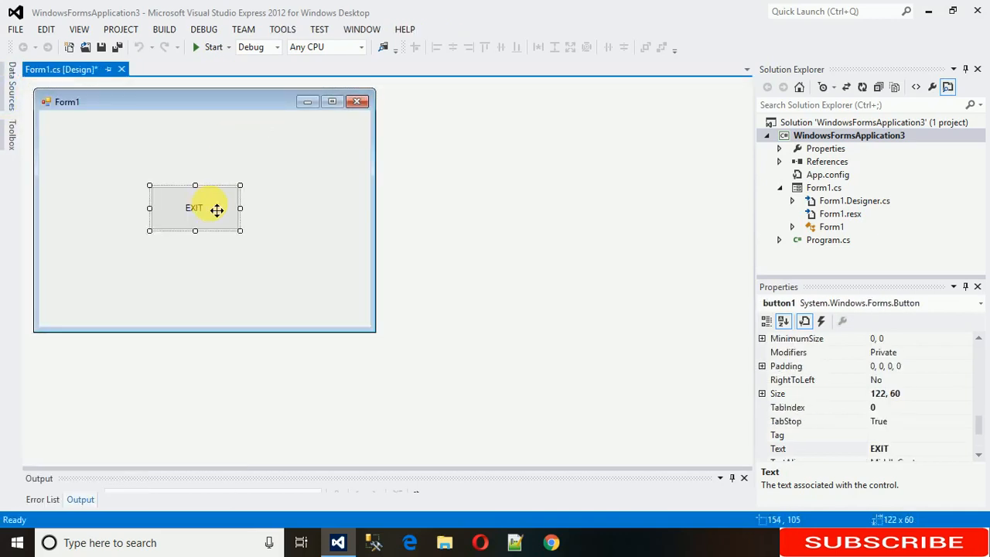
double_click(195, 207)
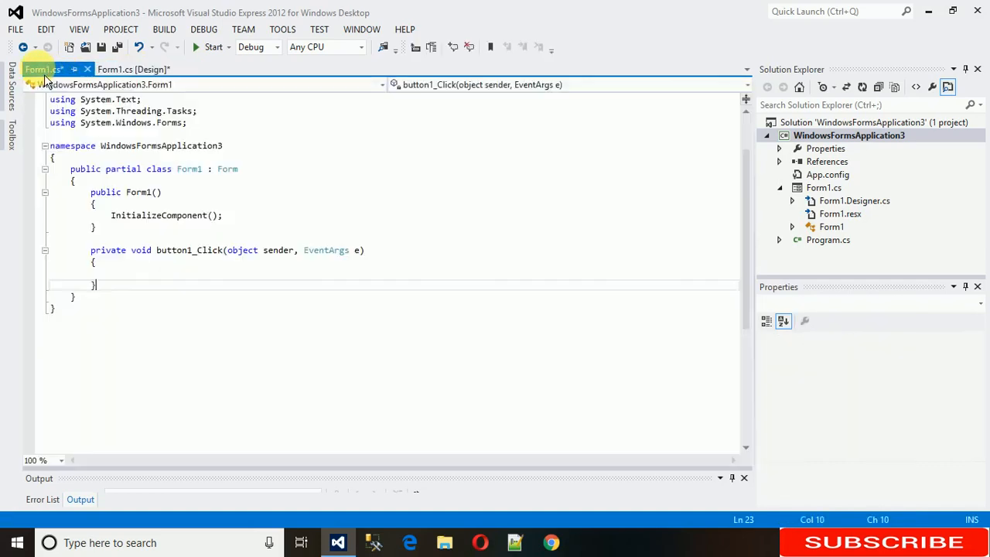
click(133, 68)
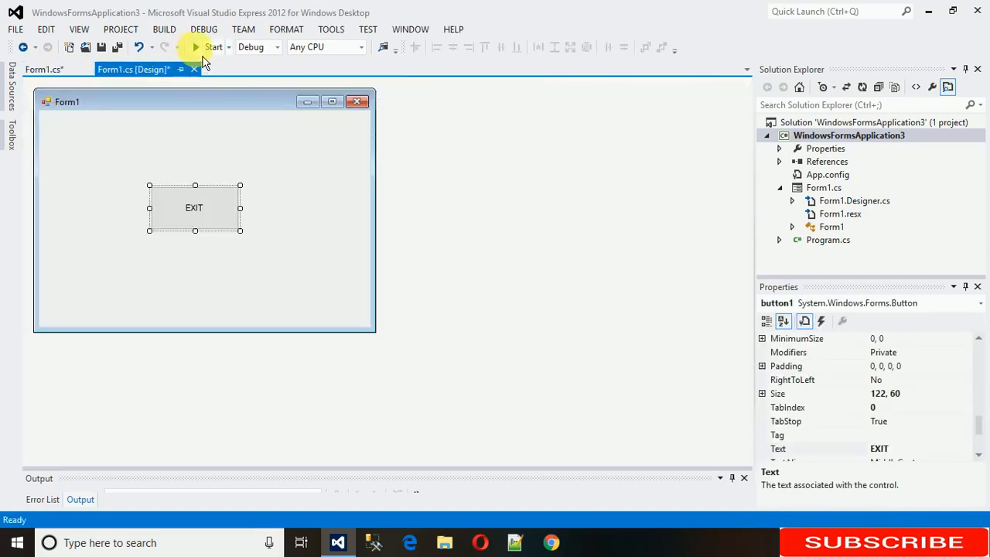
Step: Run Form1, try the EXIT button, then close the window with its X
click(196, 48)
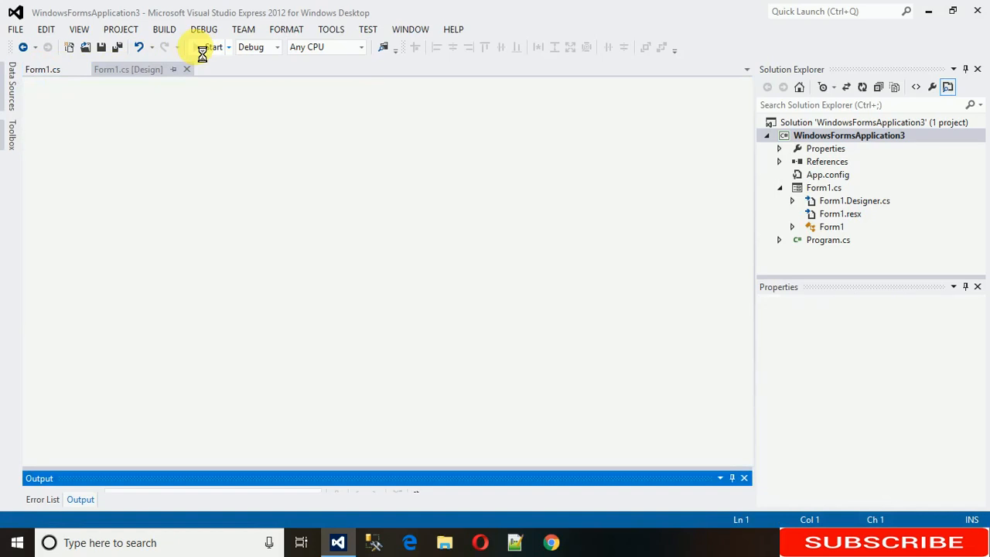
click(208, 47)
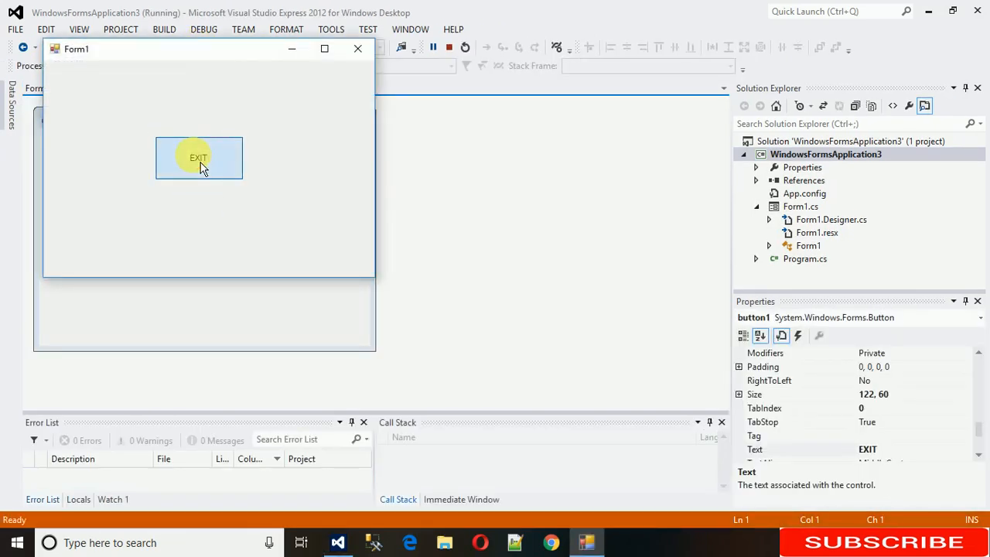
mouse_move(358, 49)
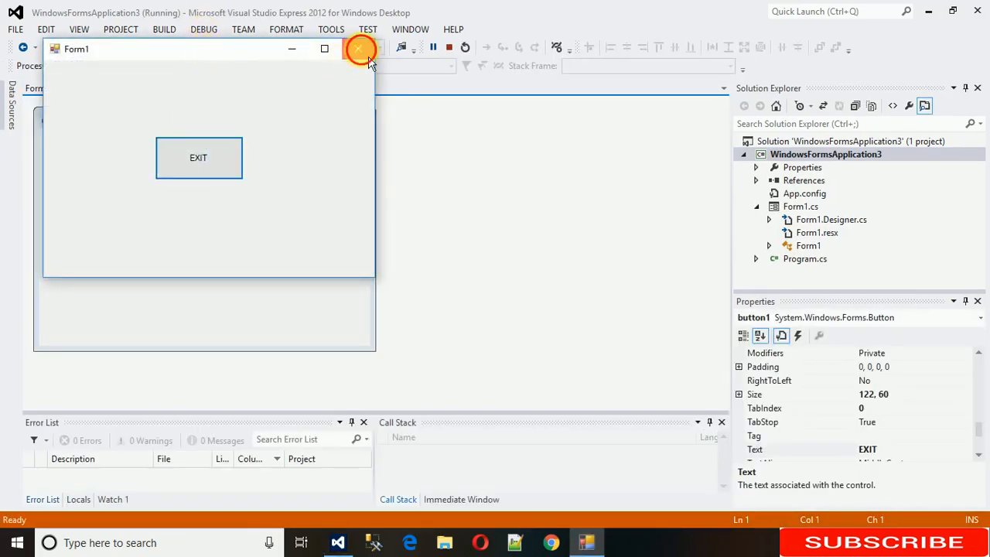
click(359, 49)
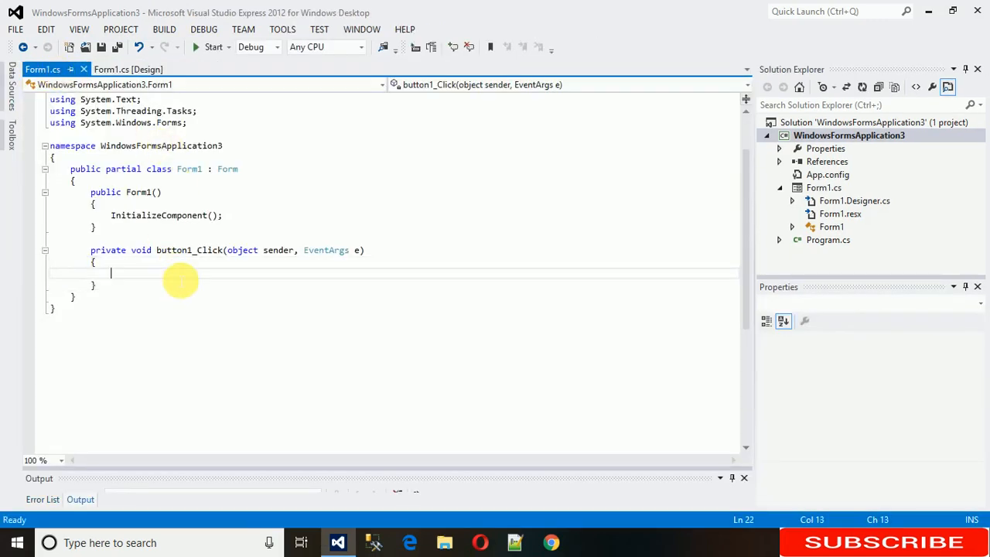
Step: Type Application.Exit(); into the button1_Click handler
text(Ap)
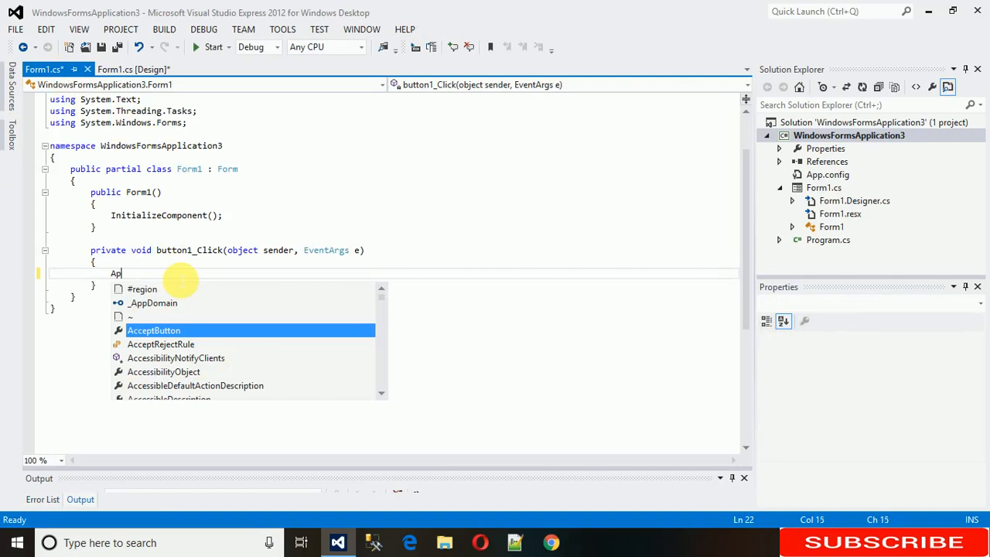
text(plication.Exit()
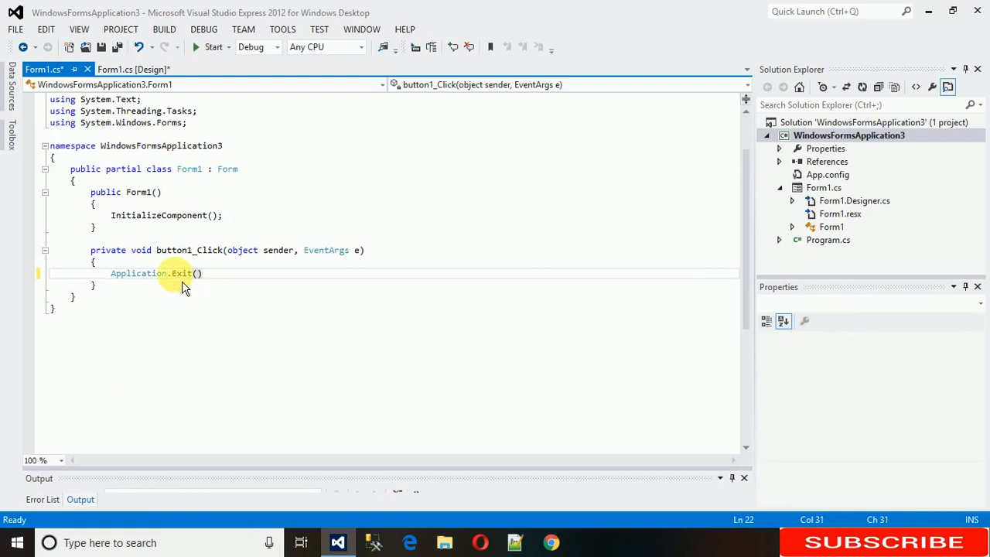
key(Enter)
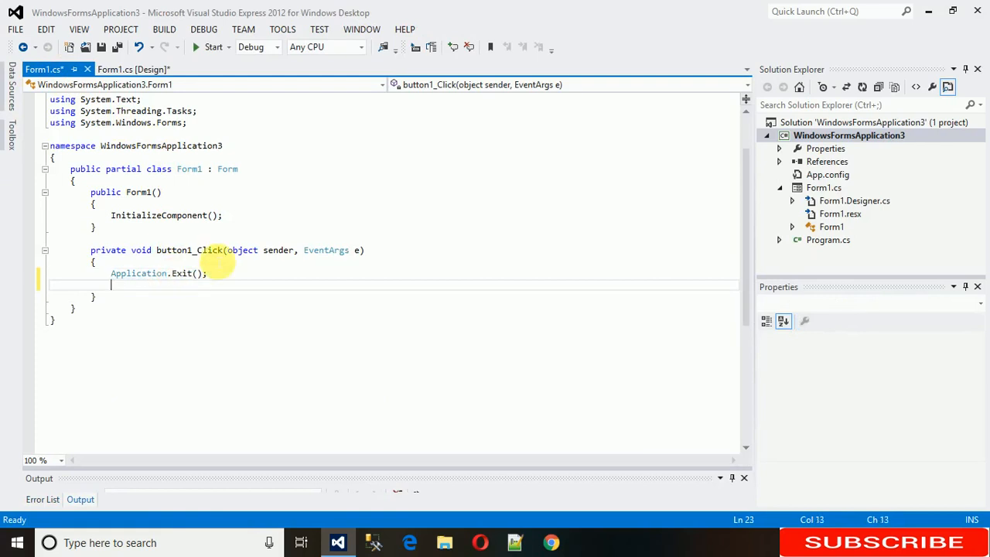
Step: Run the updated app and confirm clicking EXIT closes it
click(214, 48)
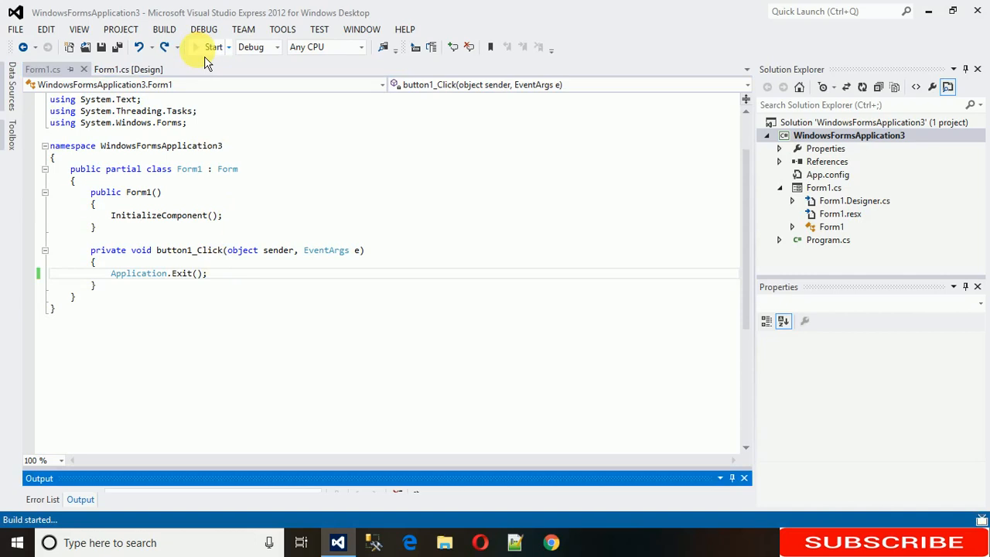
click(214, 47)
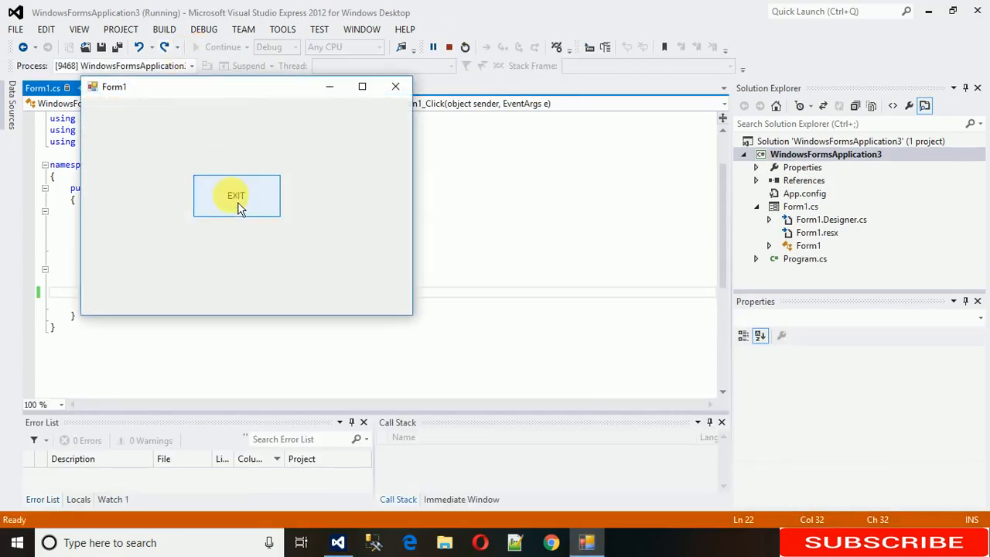
click(236, 195)
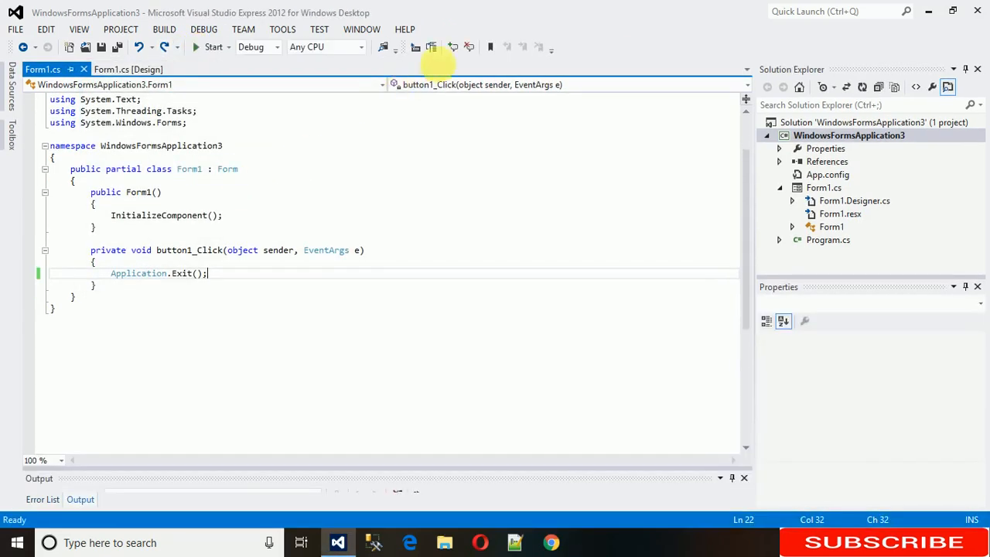
Step: Switch to Form1.cs [Design], run once more, and return to the designer
click(128, 69)
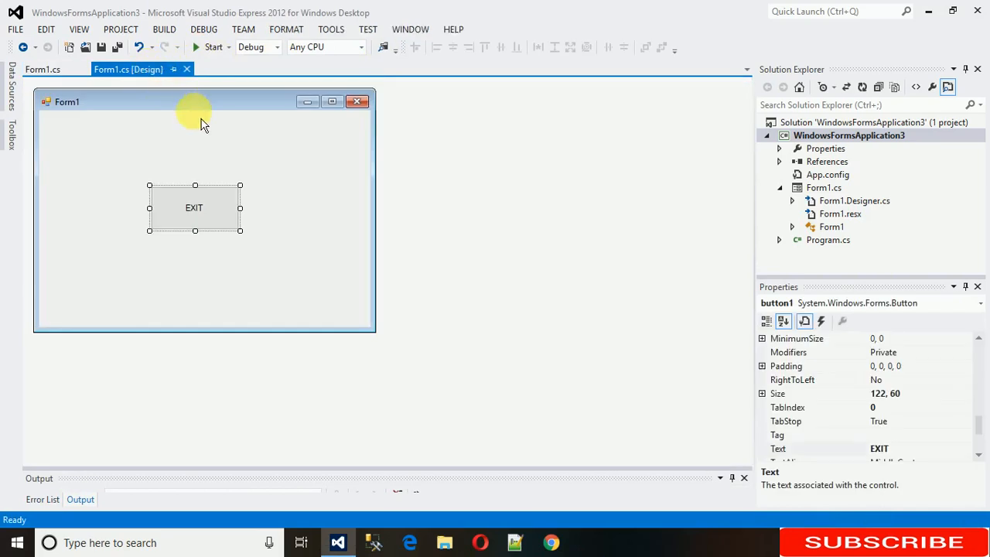
mouse_move(213, 47)
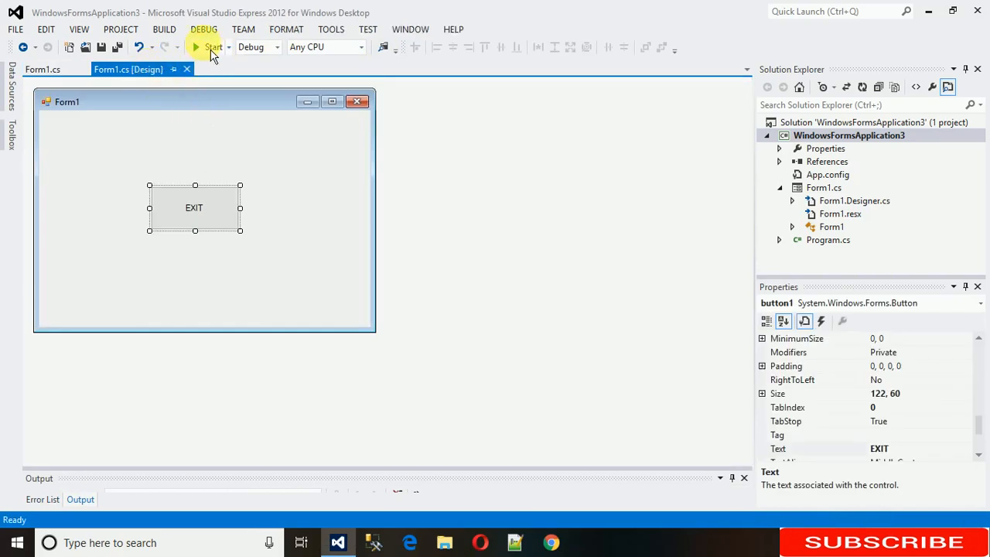
click(42, 69)
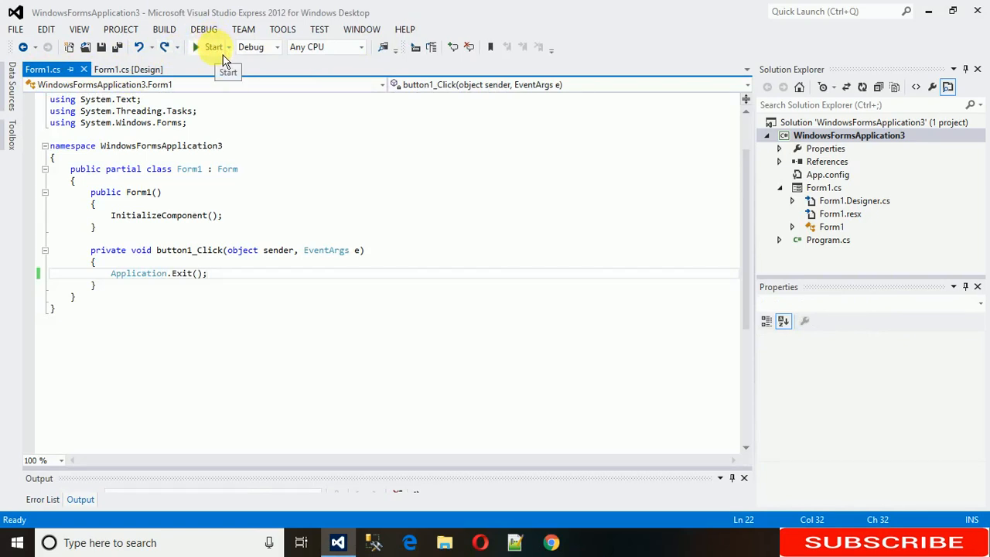
click(128, 69)
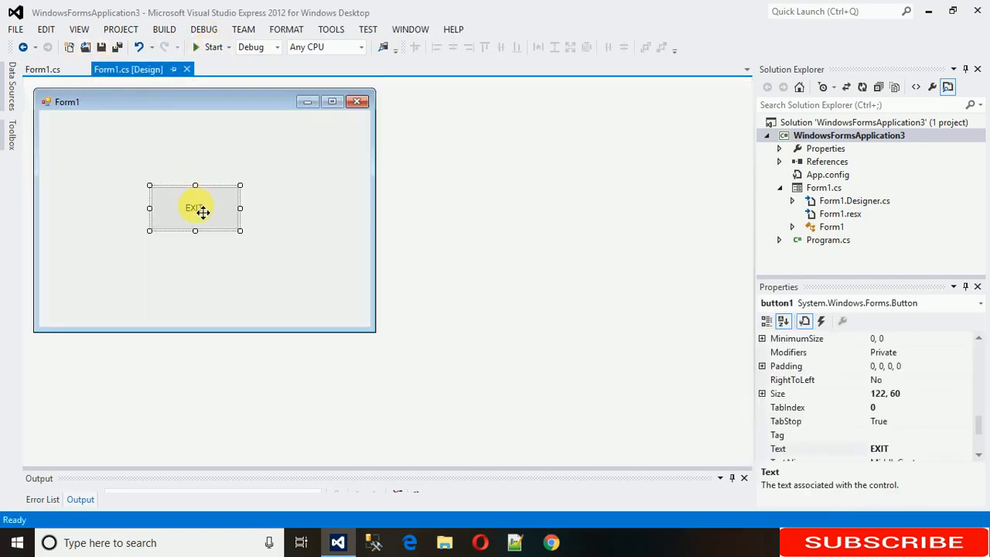
mouse_move(297, 233)
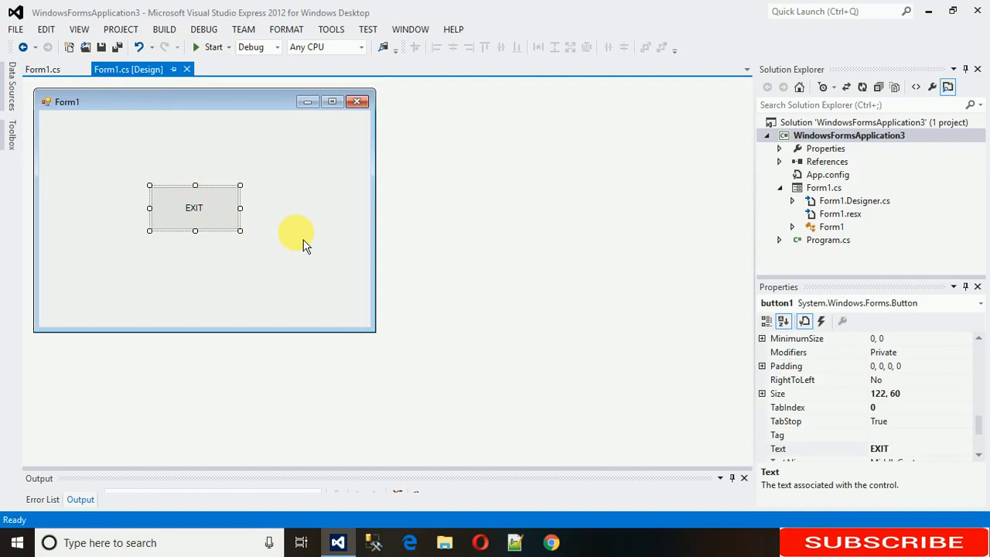